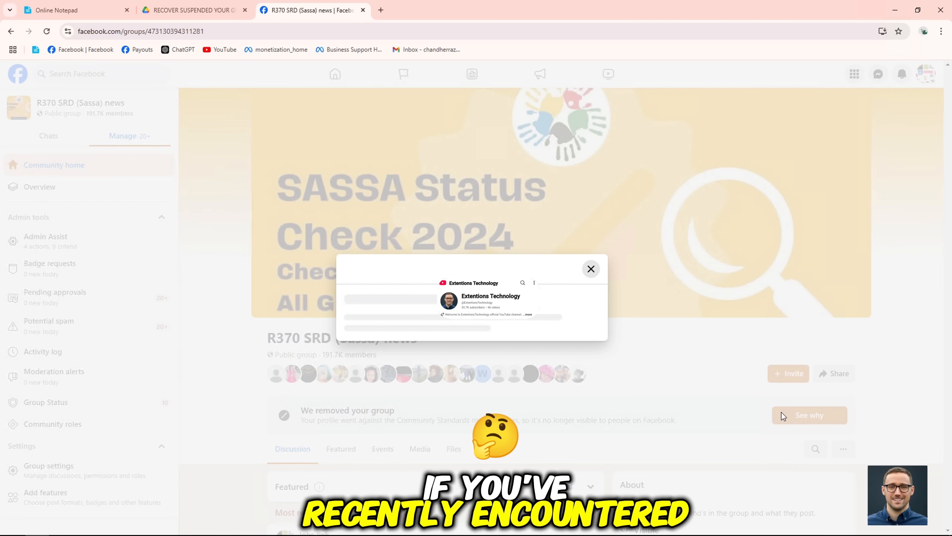
# Review the R370 SRD (Sassa) news group's moderation alerts and Group Status violations
pyautogui.click(808, 414)
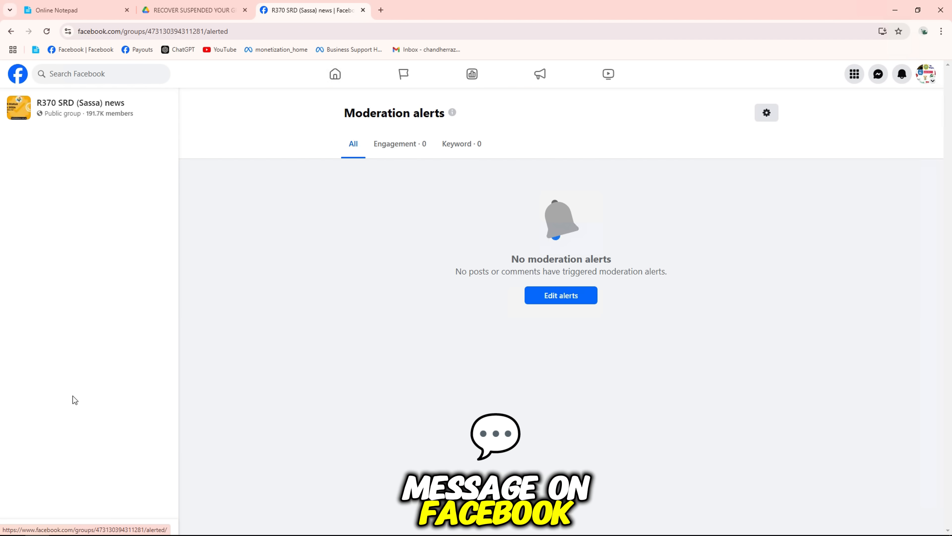
pyautogui.click(45, 401)
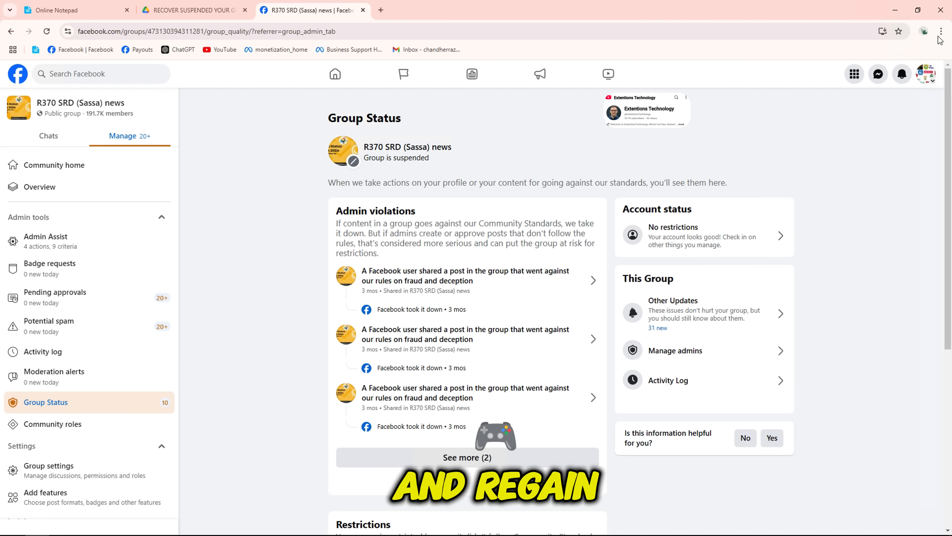
# Bring up Chrome's Manage Extensions page and switch to the Drive tab with the recovery archive
pyautogui.click(941, 31)
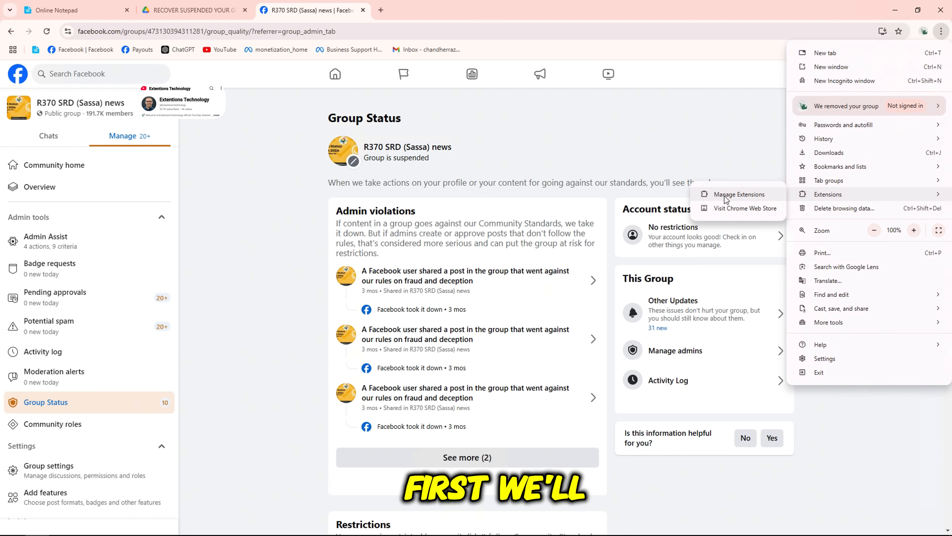
pyautogui.click(741, 194)
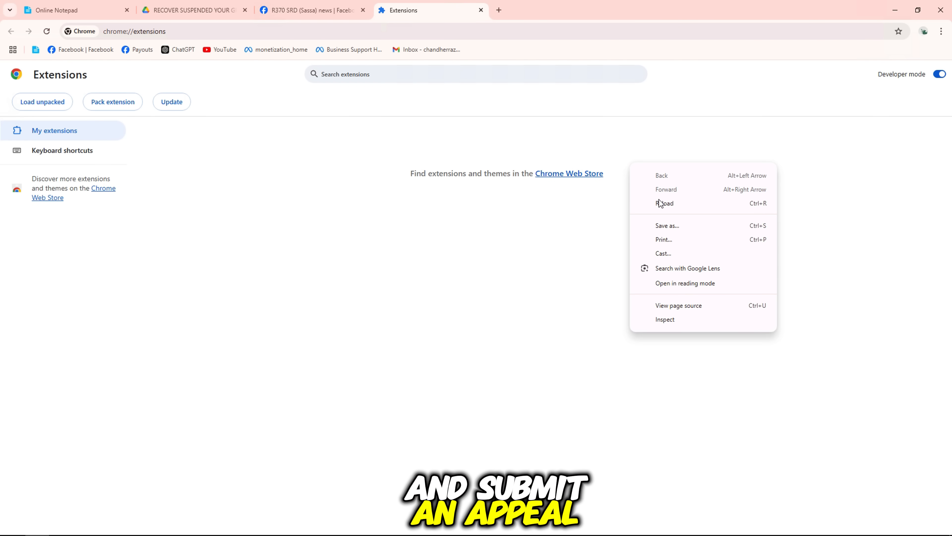
pyautogui.click(191, 10)
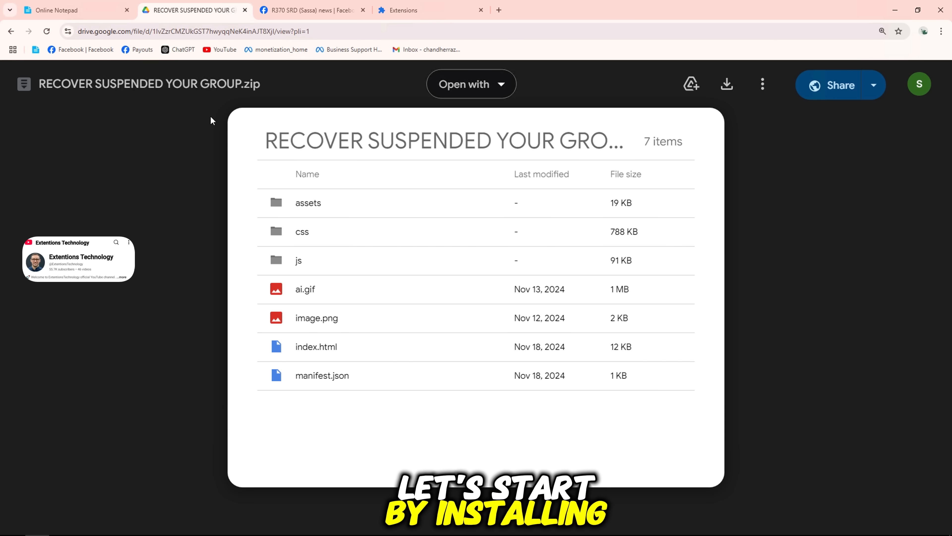
# Download RECOVER SUSPENDED YOUR GROUP.zip from Drive and return to the extensions page
pyautogui.click(726, 84)
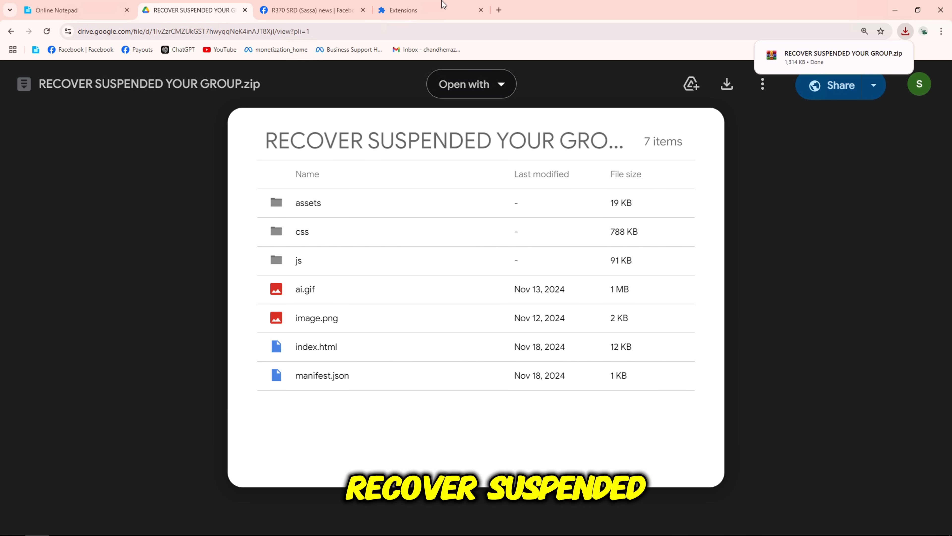
pyautogui.click(404, 10)
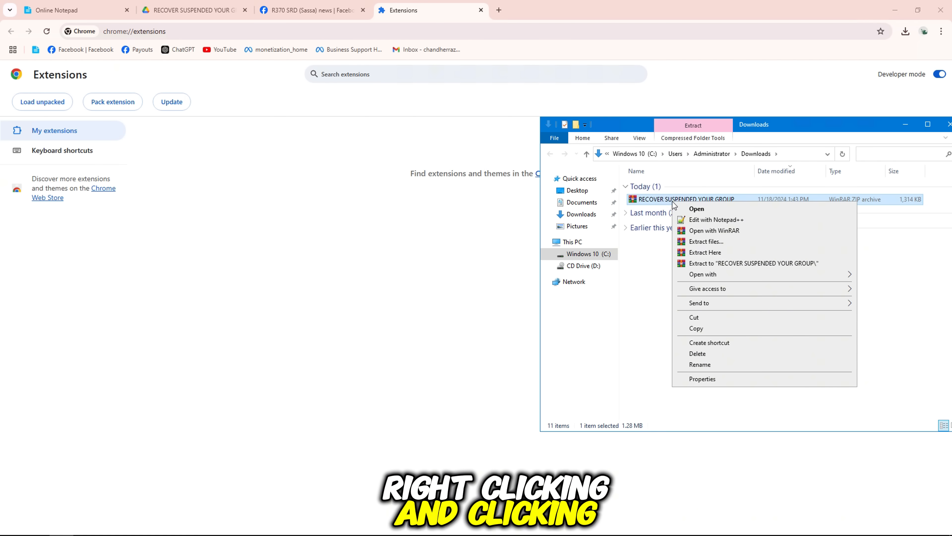
# Extract the zip into a RECOVER SUSPENDED YOUR GROUP folder and load it as a Chrome extension
pyautogui.click(755, 263)
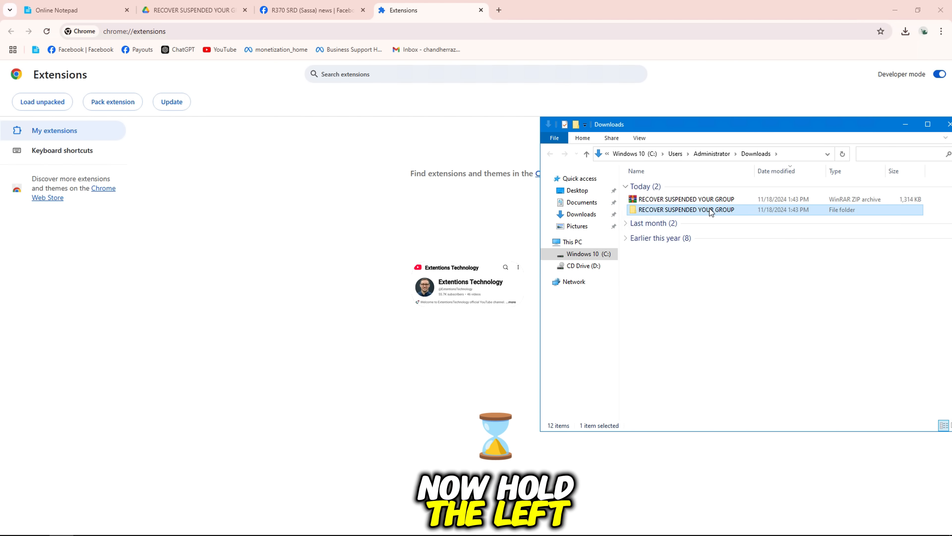
pyautogui.moveTo(686, 210); pyautogui.dragTo(351, 237)
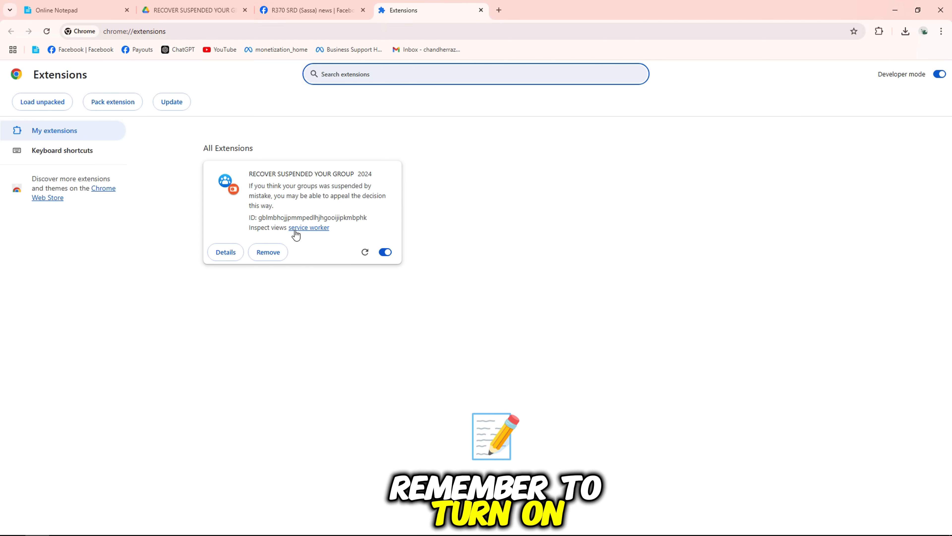
# Launch the RECOVER SUSPENDED YOUR GROUP extension's appeal form from the Extensions menu
pyautogui.doubleClick(301, 173)
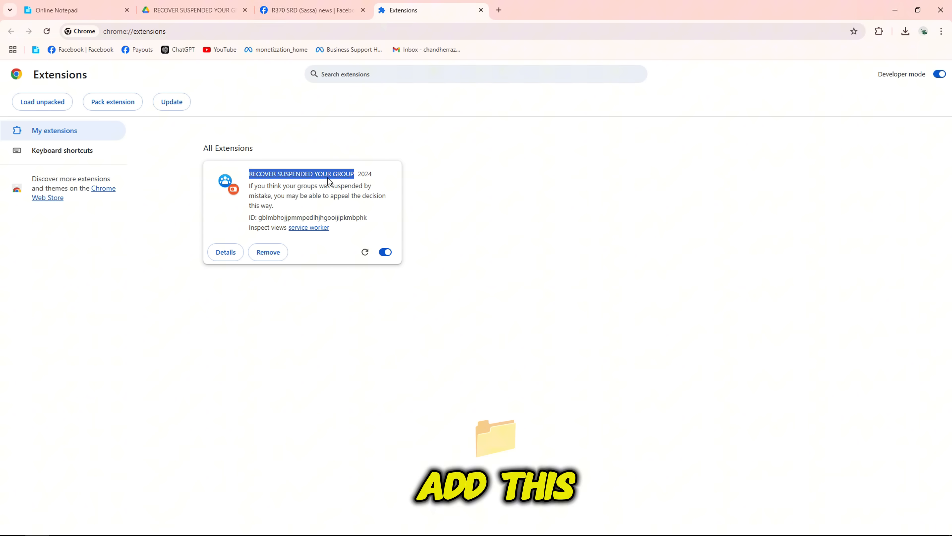
pyautogui.click(878, 30)
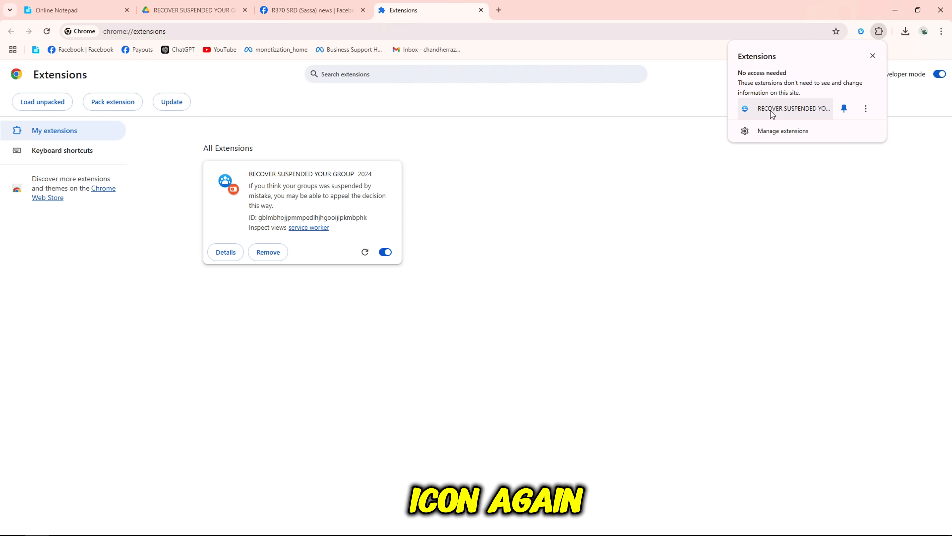
pyautogui.click(793, 108)
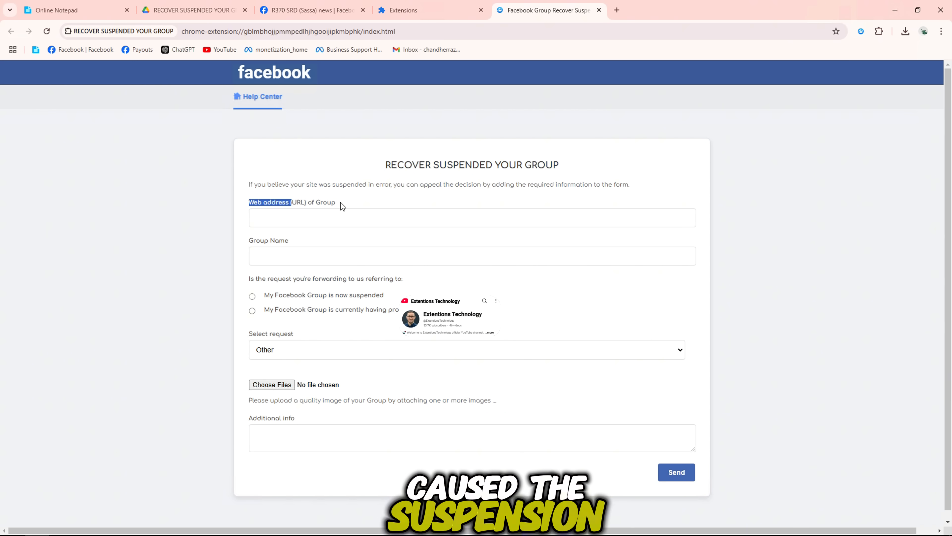
# Enter the group URL and name 'R370 SRD (Sassa) news', mark 'now suspended', request type Groups
pyautogui.click(309, 10)
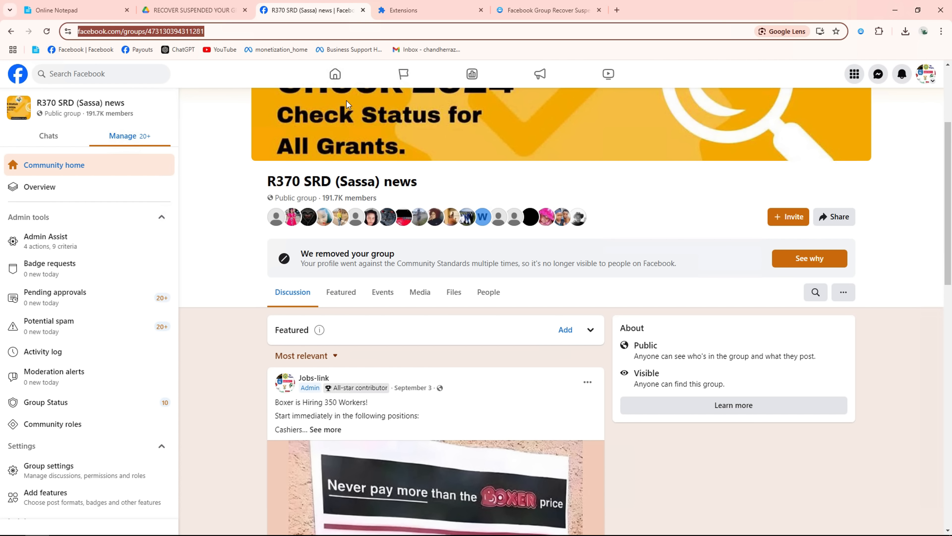
pyautogui.rightClick(342, 181)
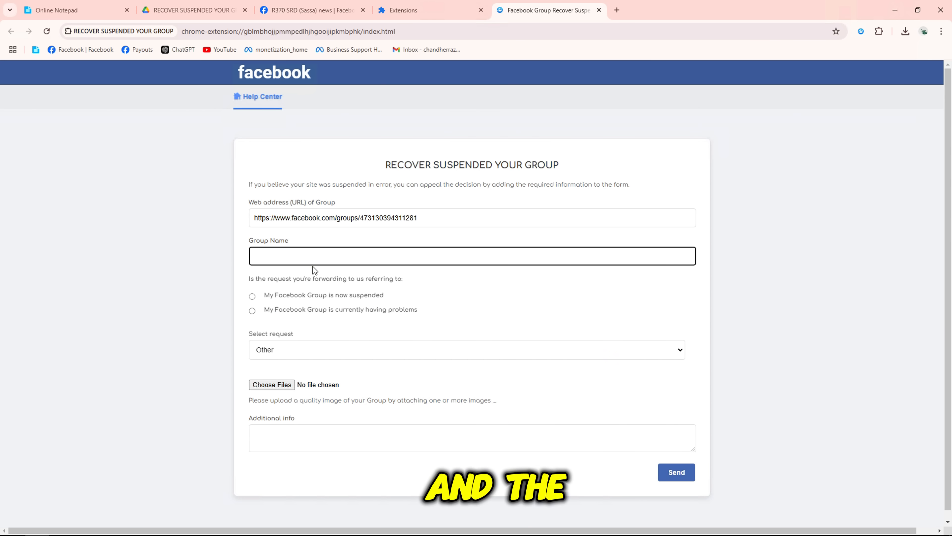
pyautogui.write('R370 SRD (Sassa) news')
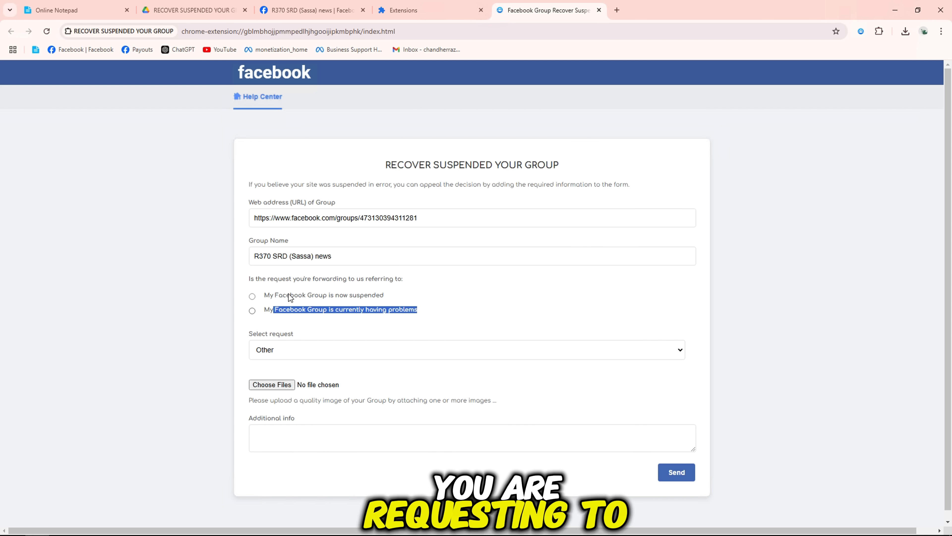
pyautogui.click(252, 296)
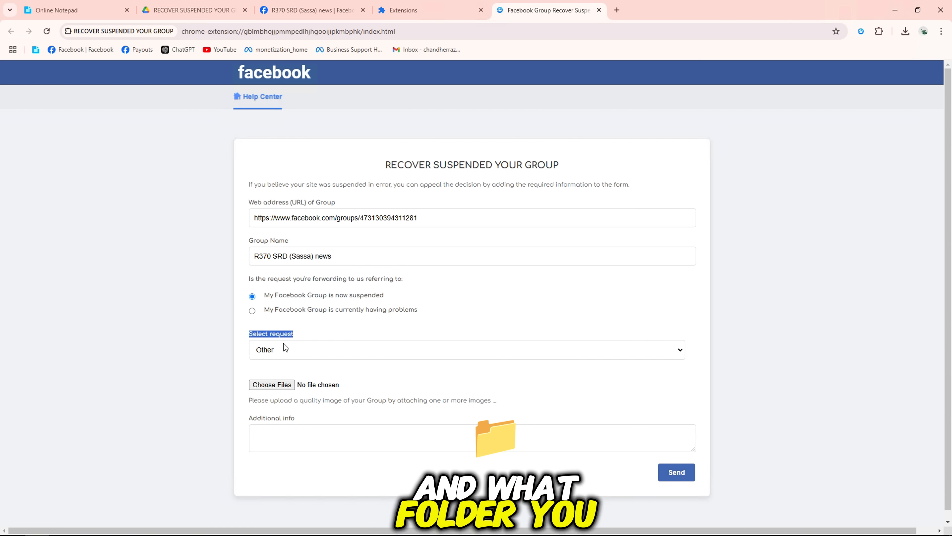
pyautogui.click(466, 349)
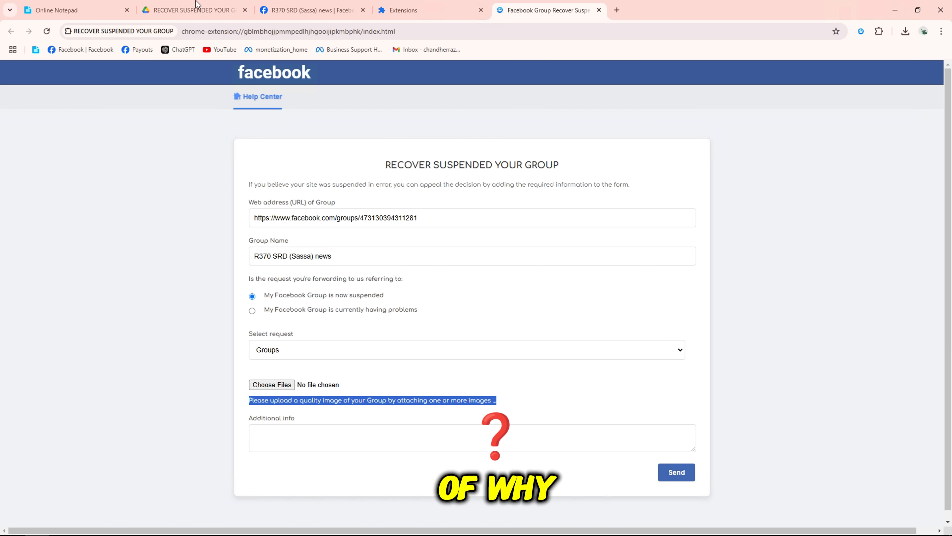
# Return to the Facebook group and bring up its Group Status page for a screenshot
pyautogui.click(309, 10)
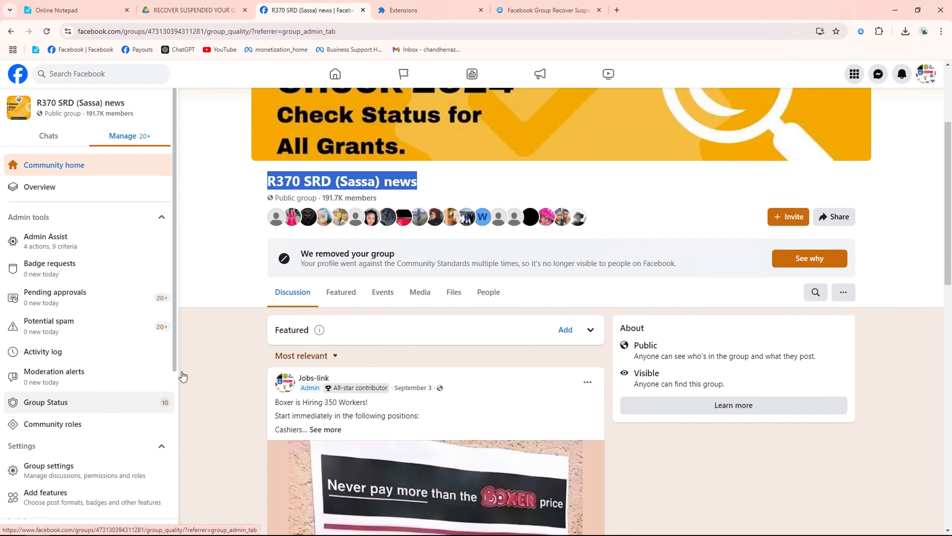
pyautogui.click(45, 401)
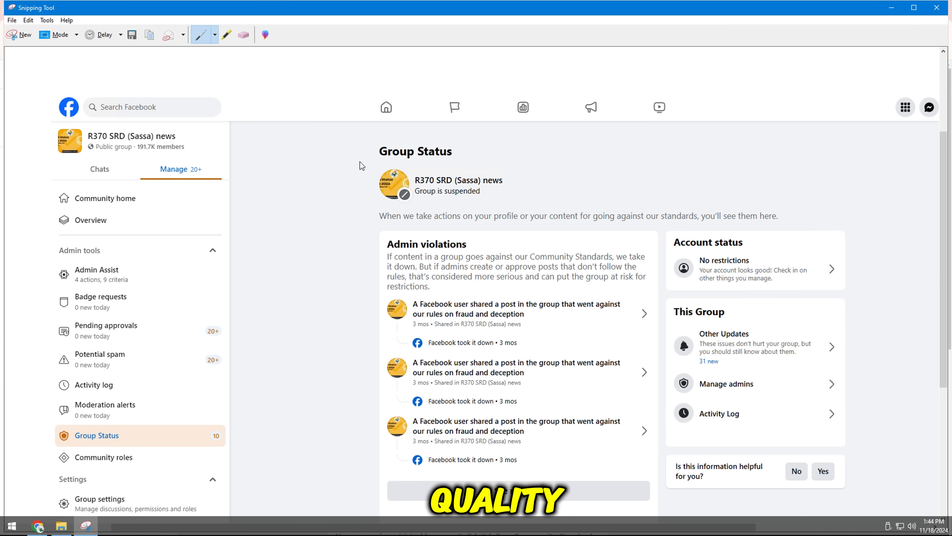
# Save the Snipping Tool capture as 'Group Status' in Downloads
pyautogui.click(131, 35)
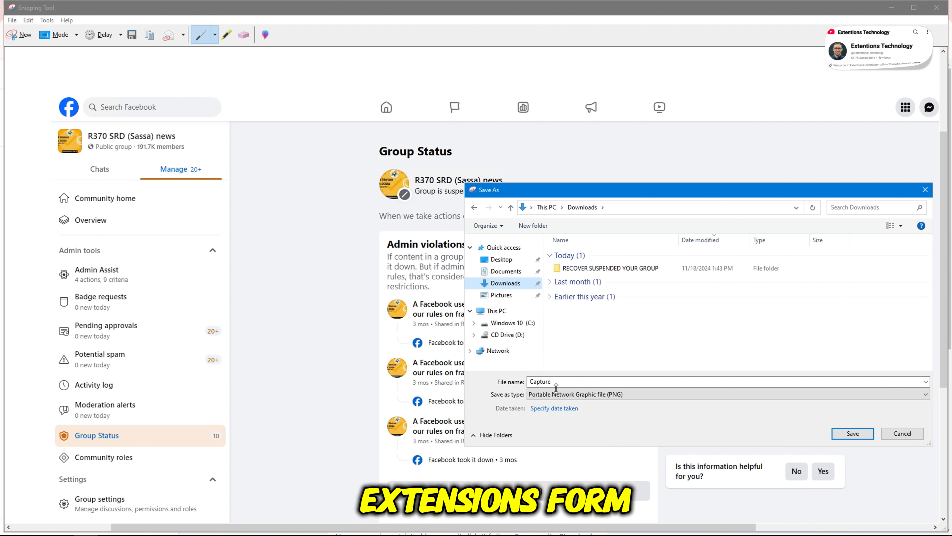
pyautogui.write('Group Status')
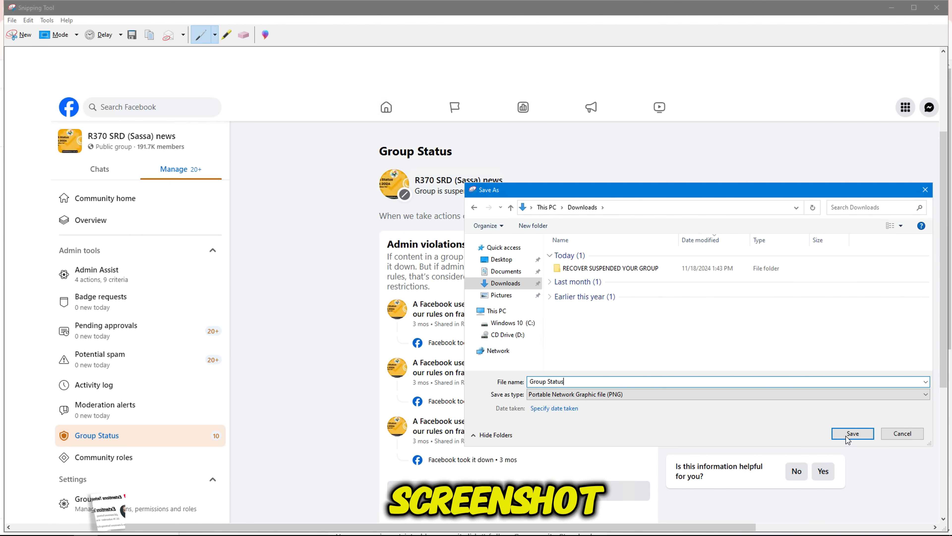
pyautogui.click(853, 433)
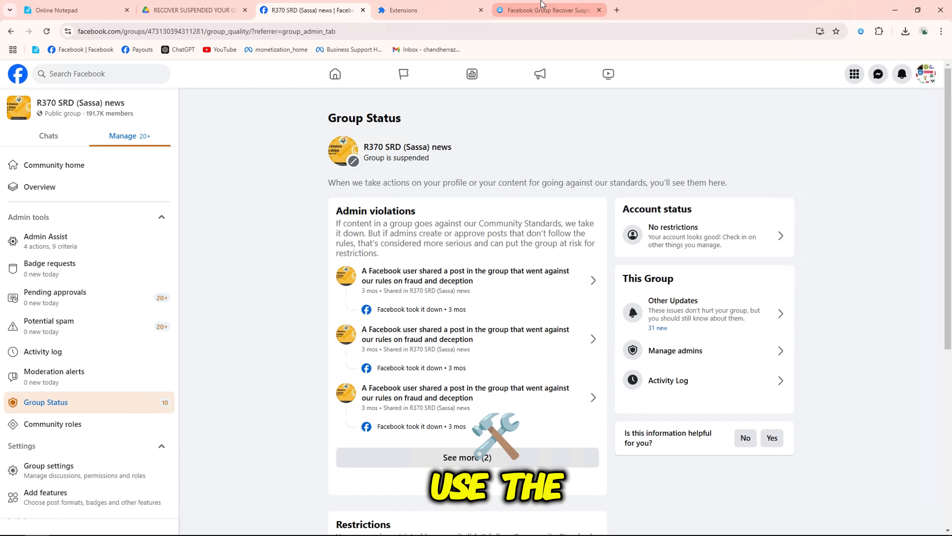
# Attach Group Status.PNG, add the appeal letter to Additional info, and send the form
pyautogui.click(271, 384)
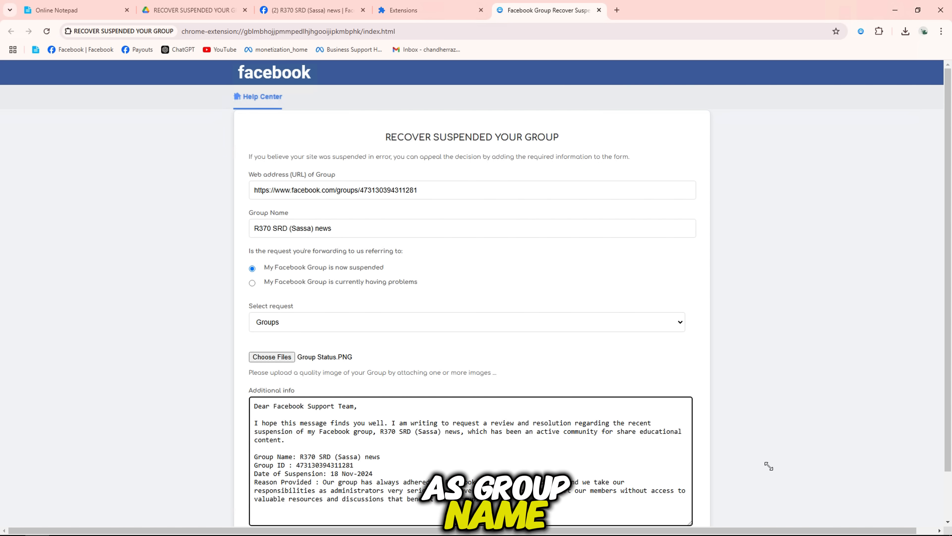
pyautogui.scroll(-3)
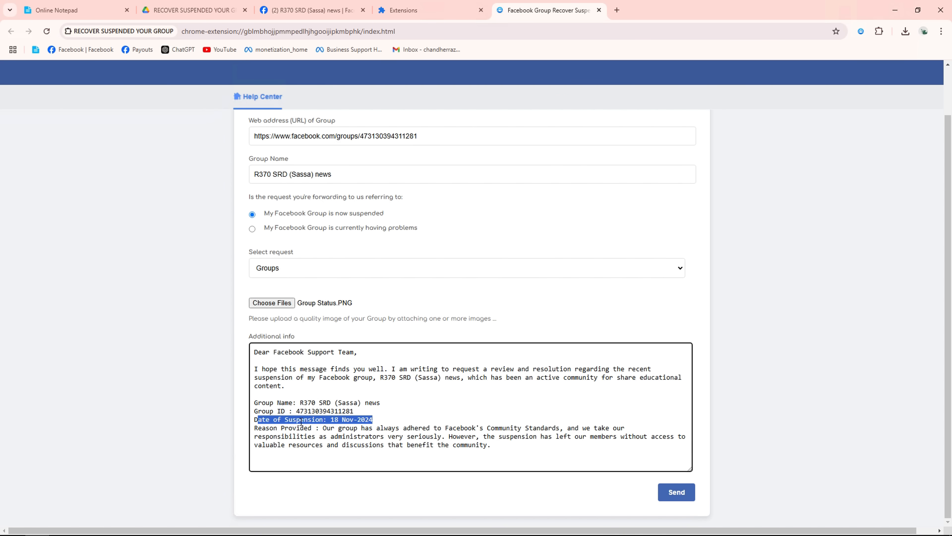
pyautogui.click(676, 492)
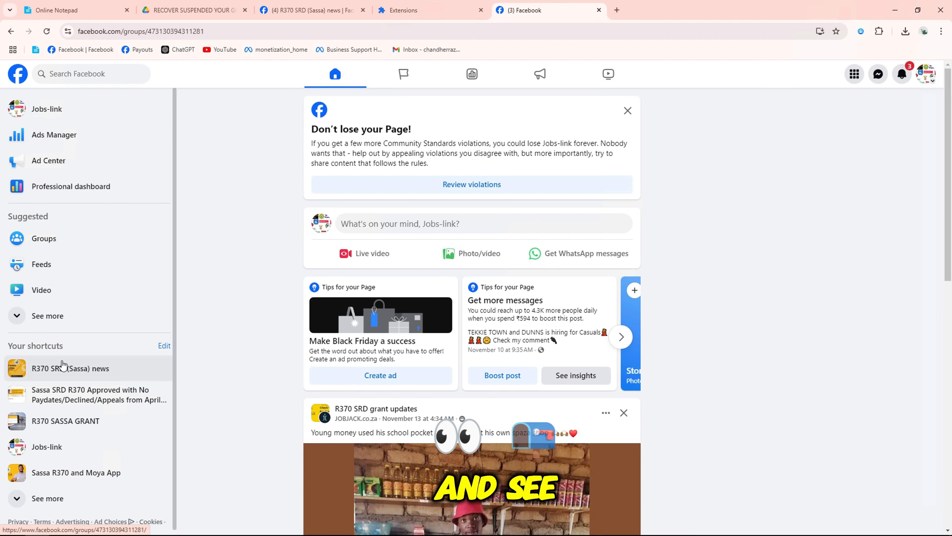
# Reload the R370 SRD (Sassa) news group to see the 'back on Facebook' confirmation
pyautogui.click(70, 368)
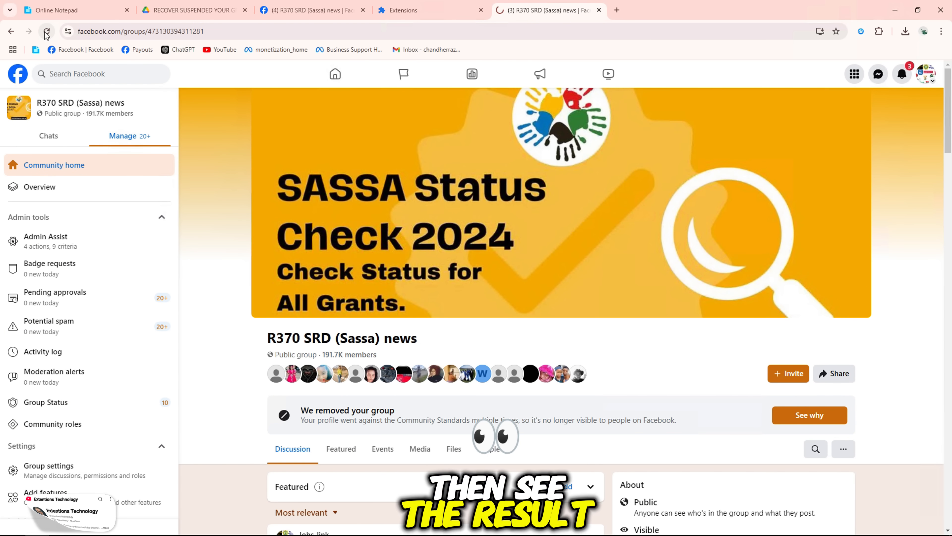
pyautogui.click(46, 31)
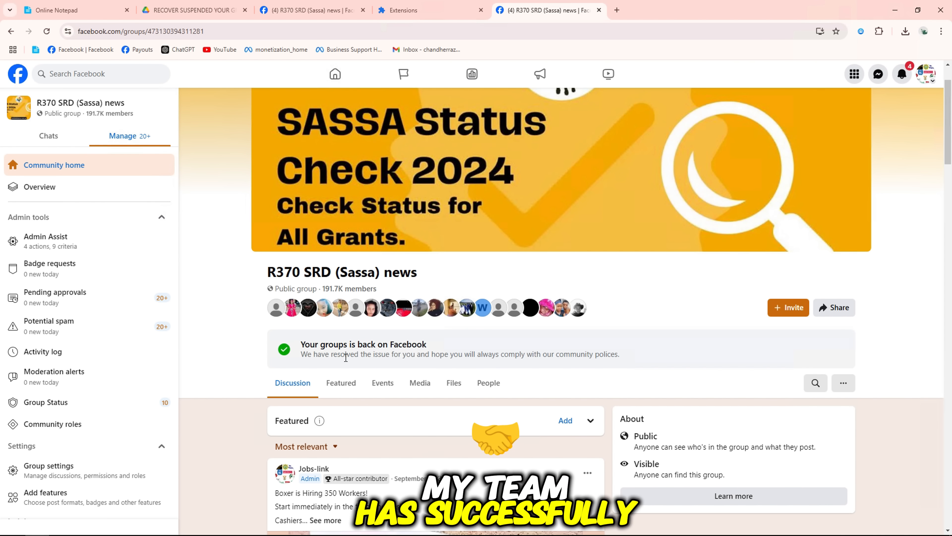
pyautogui.click(901, 73)
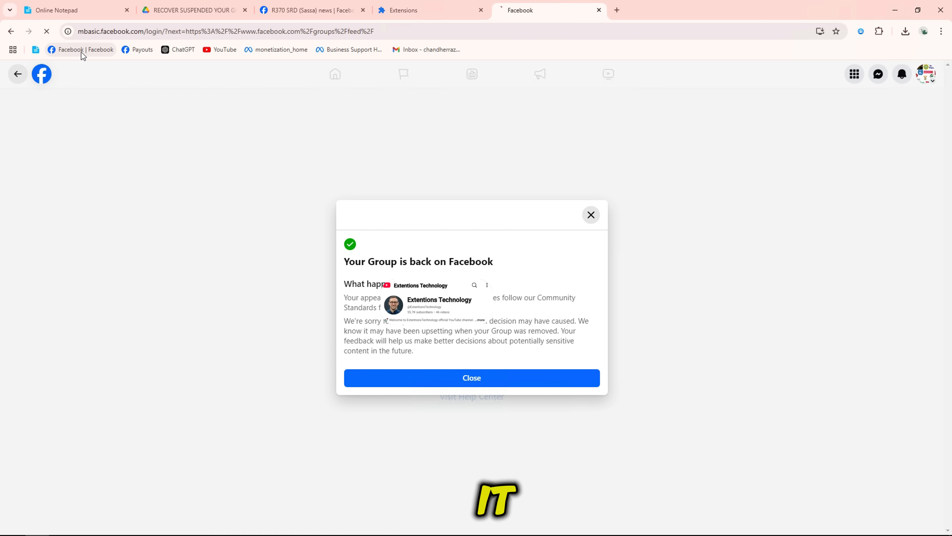
# Return to the group and view Group Status, now showing no issues and no violations
pyautogui.click(471, 377)
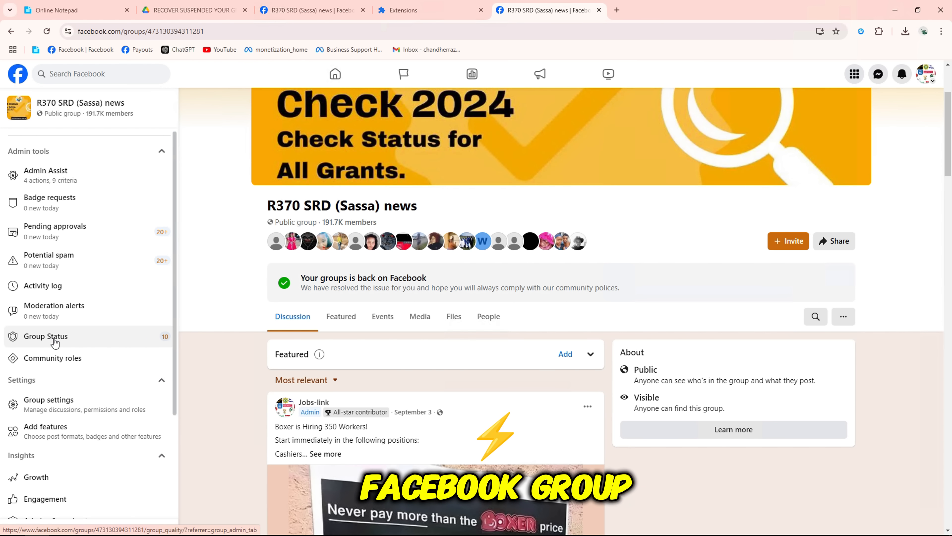
pyautogui.click(45, 336)
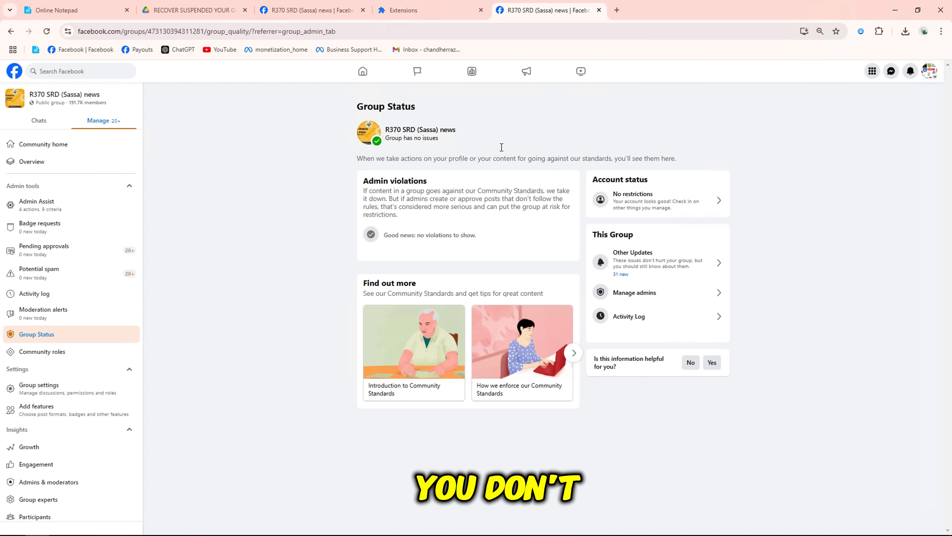